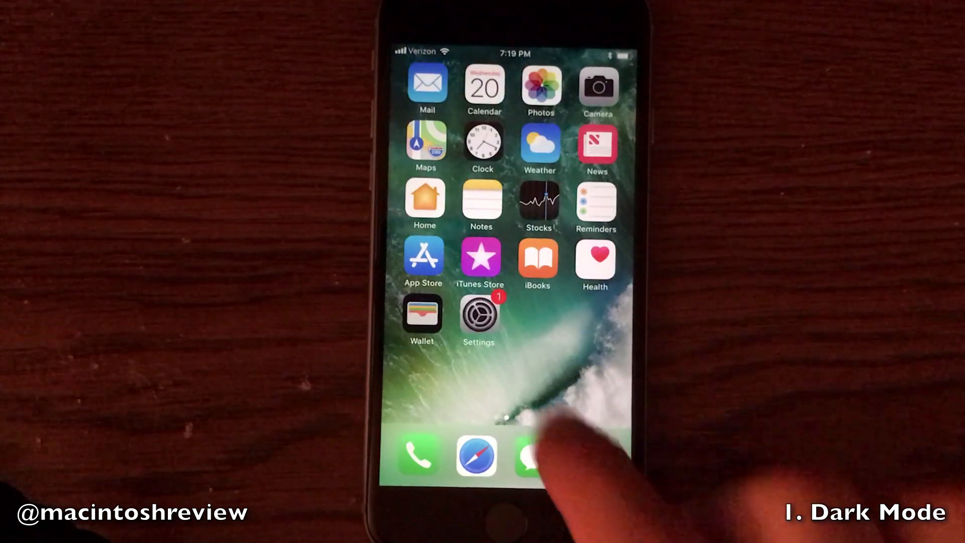
# Turn on Smart Invert under Accessibility's Display Accommodations for a dark look
pyautogui.click(479, 317)
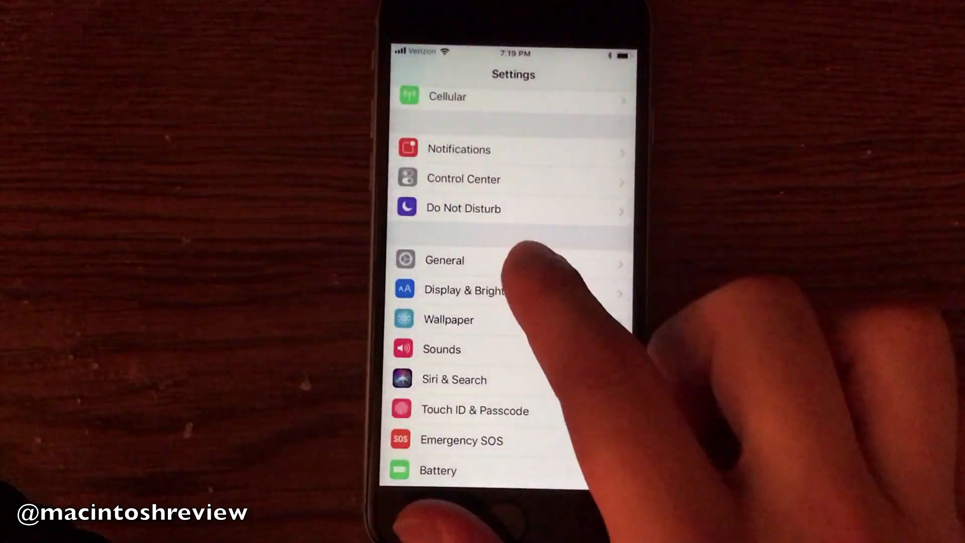
pyautogui.click(443, 259)
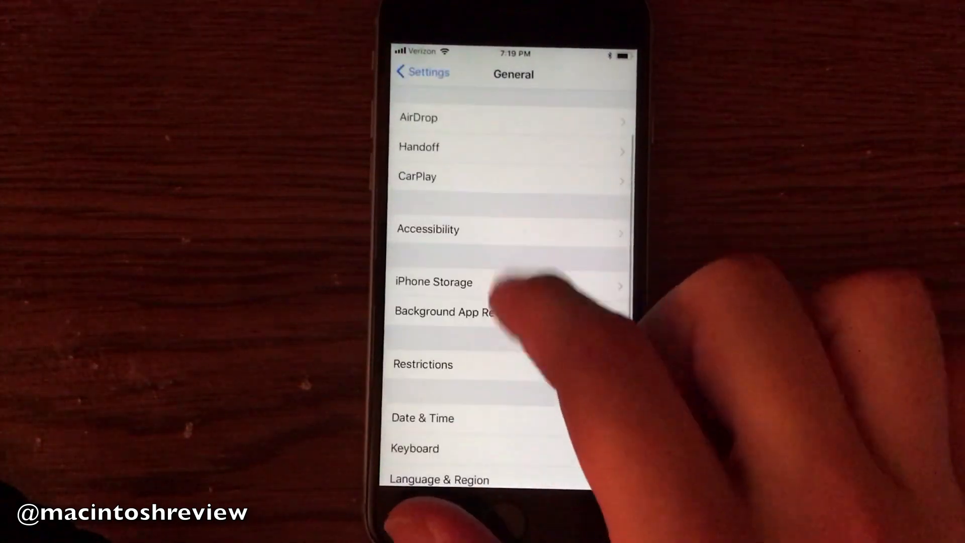
pyautogui.click(428, 229)
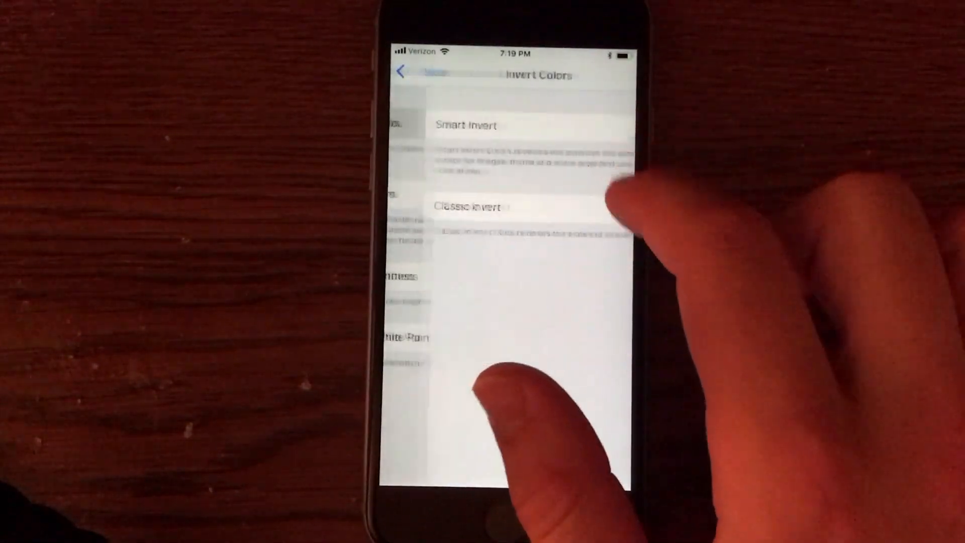
pyautogui.click(607, 129)
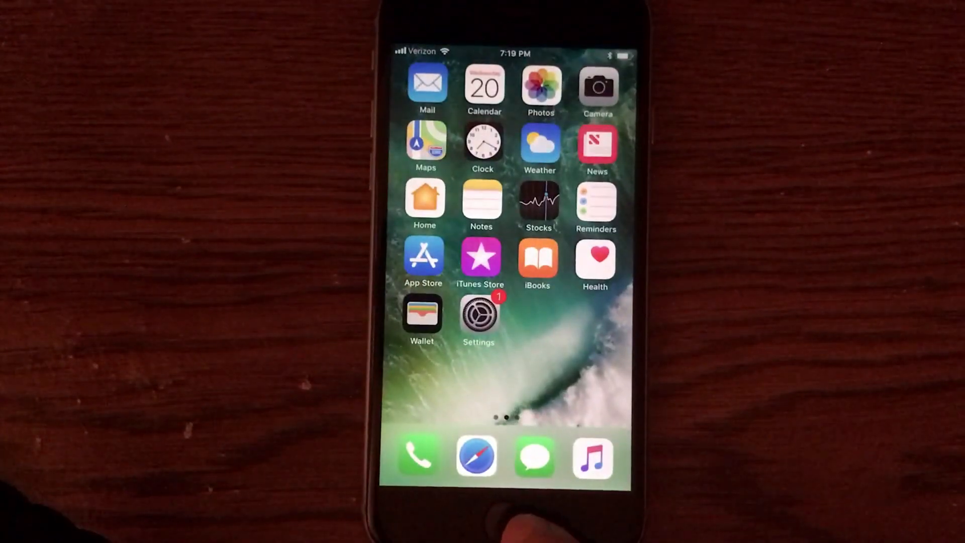
# Preview the dark appearance in Calendar and return to the home screen
pyautogui.click(592, 455)
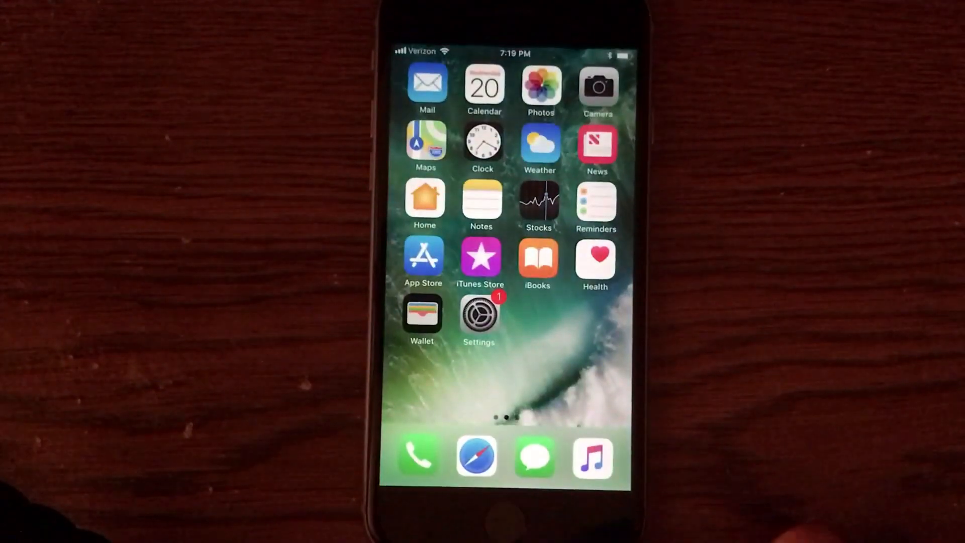
pyautogui.click(483, 86)
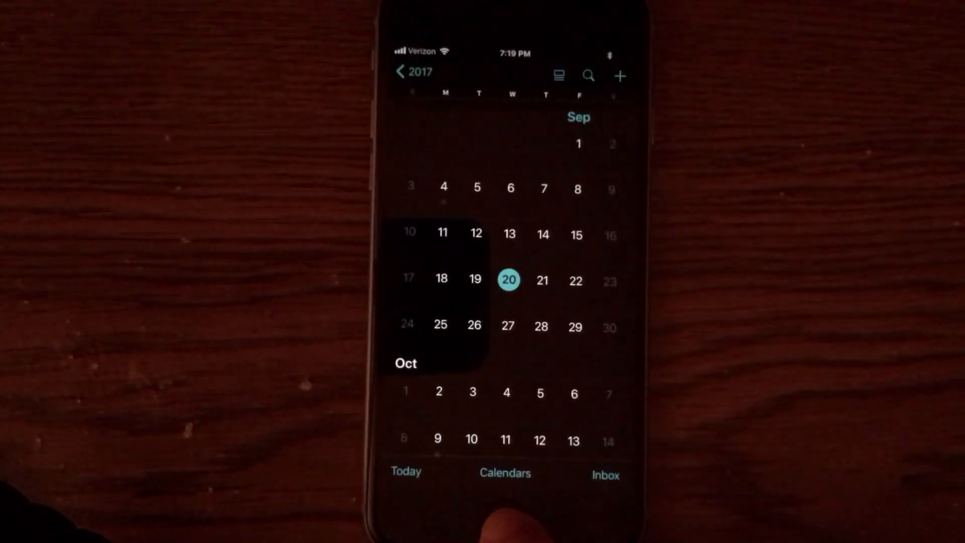
pyautogui.press('home')
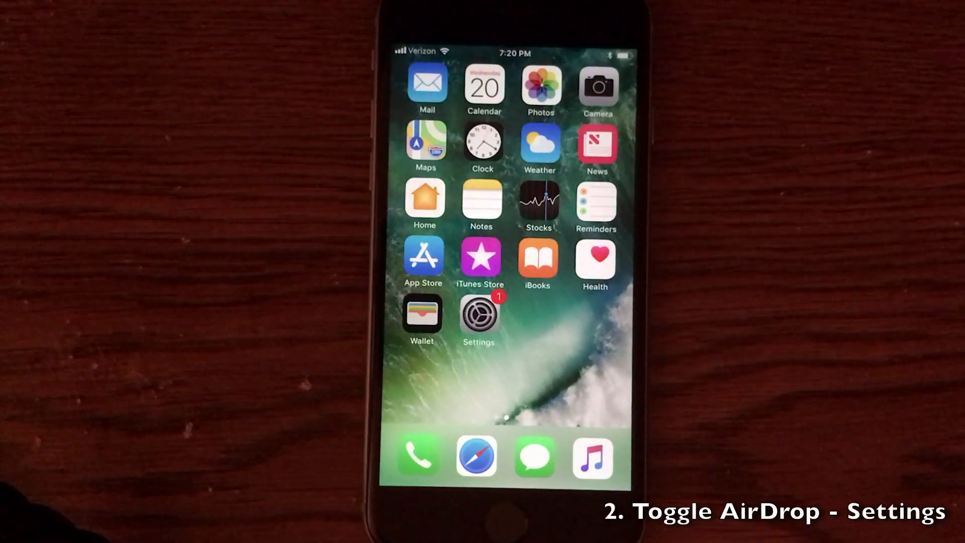
# Leave the home screen and reach Safari's Favorites start page
pyautogui.click(478, 317)
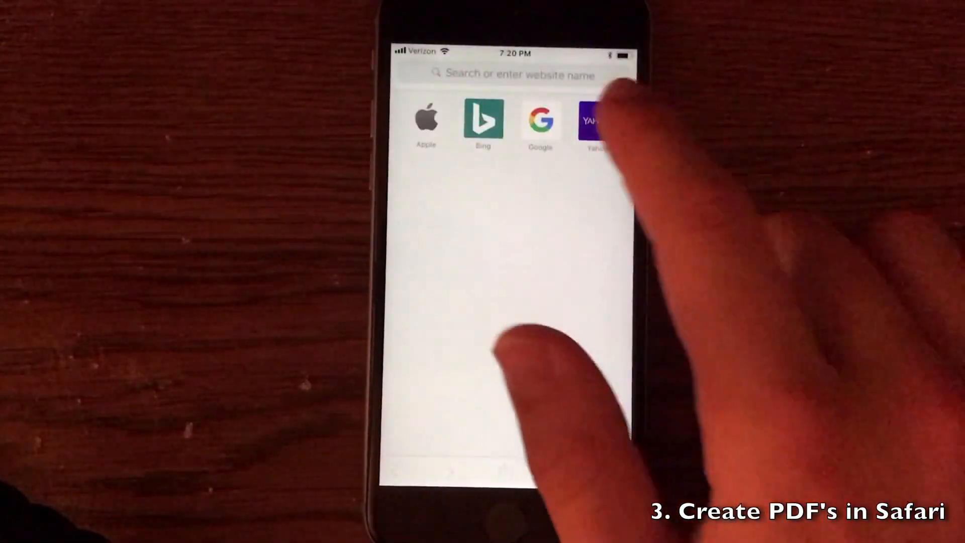
# Create a PDF of the Yahoo page via Share and bring up Save File To / Delete PDF
pyautogui.click(594, 120)
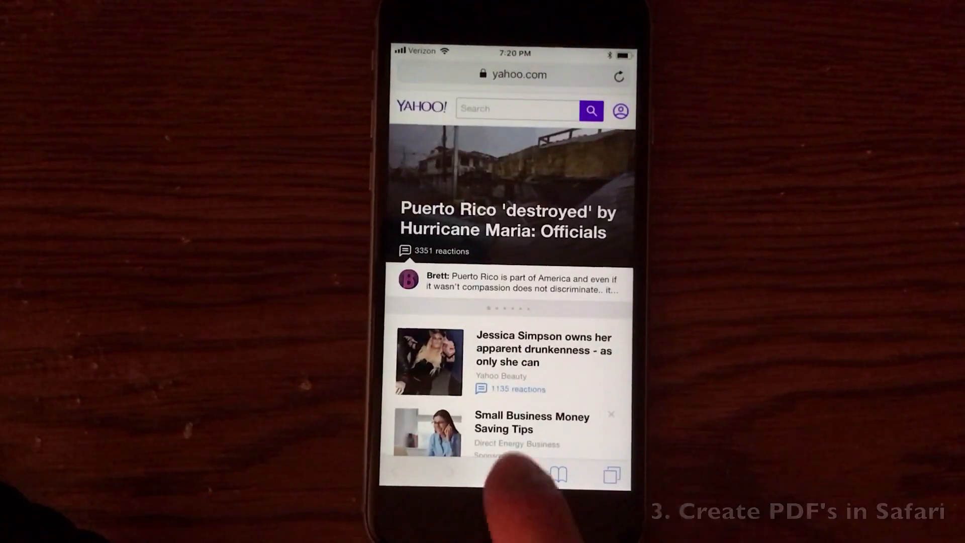
pyautogui.click(504, 473)
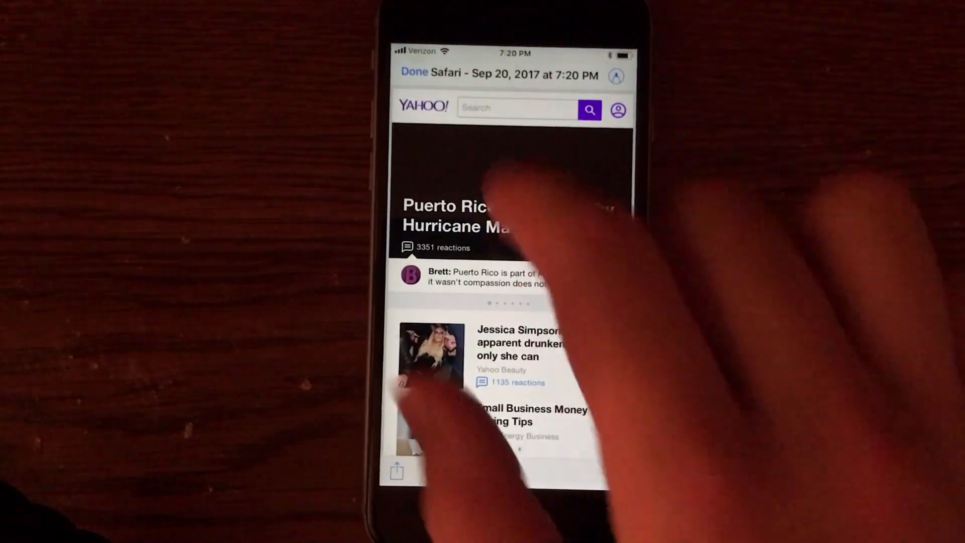
pyautogui.click(396, 471)
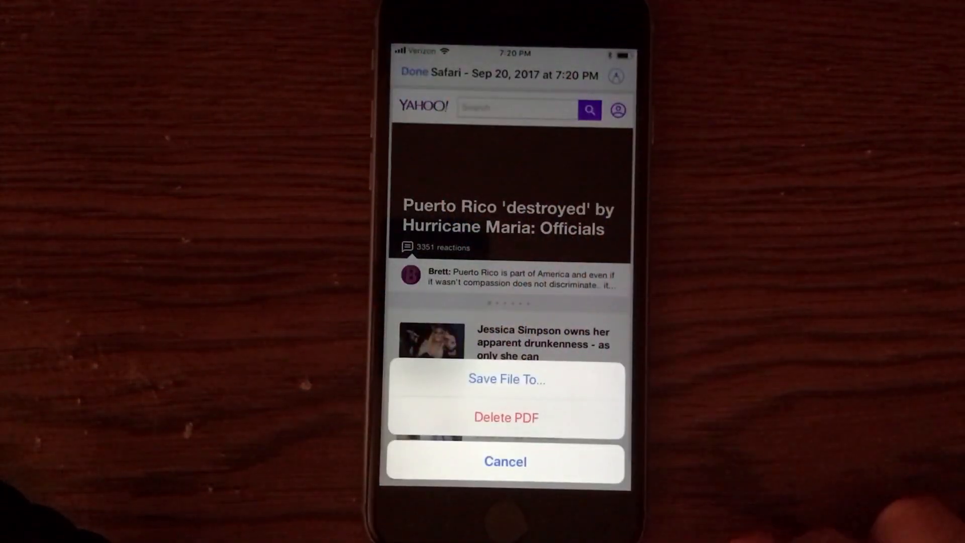
pyautogui.click(505, 461)
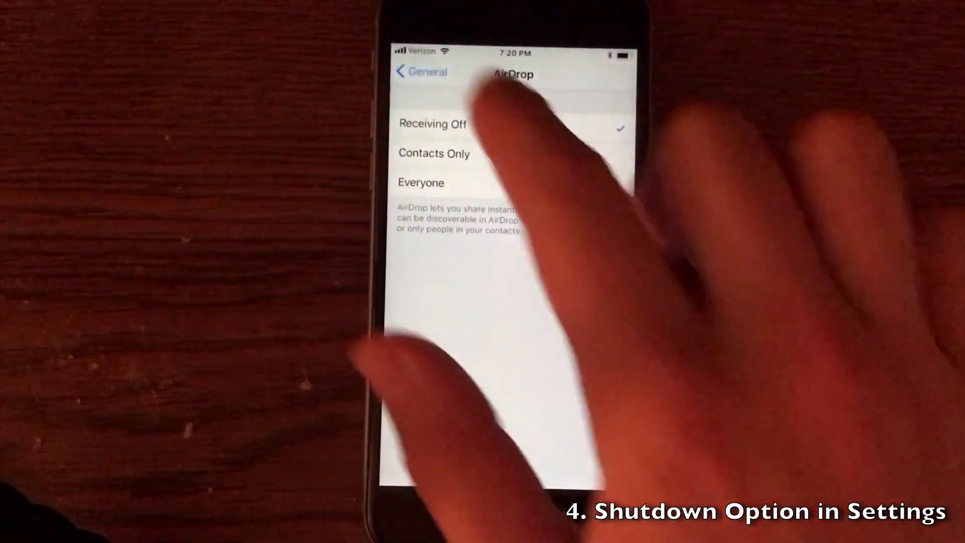
# Set AirDrop receiving to Off in the General settings
pyautogui.click(422, 73)
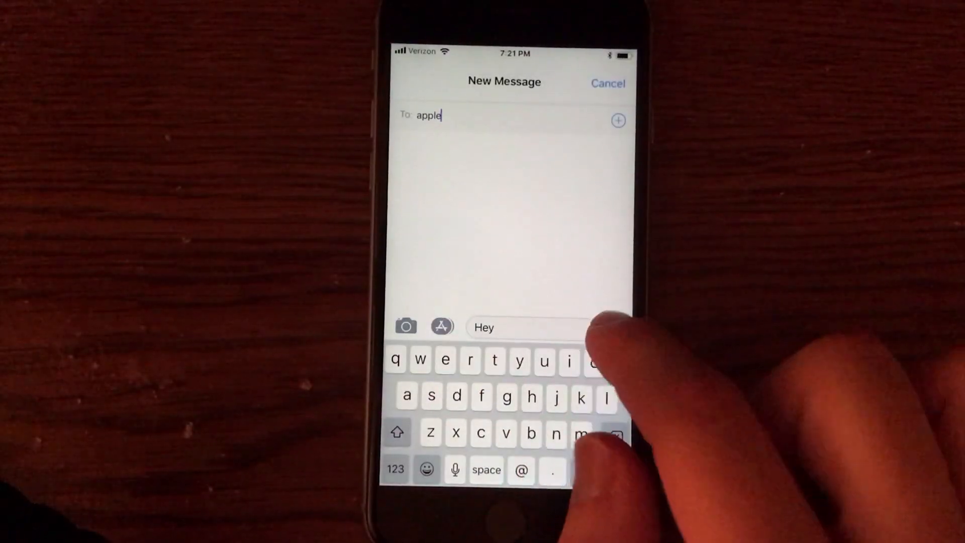
# Send the 'Hey' message addressed to apple
pyautogui.click(606, 327)
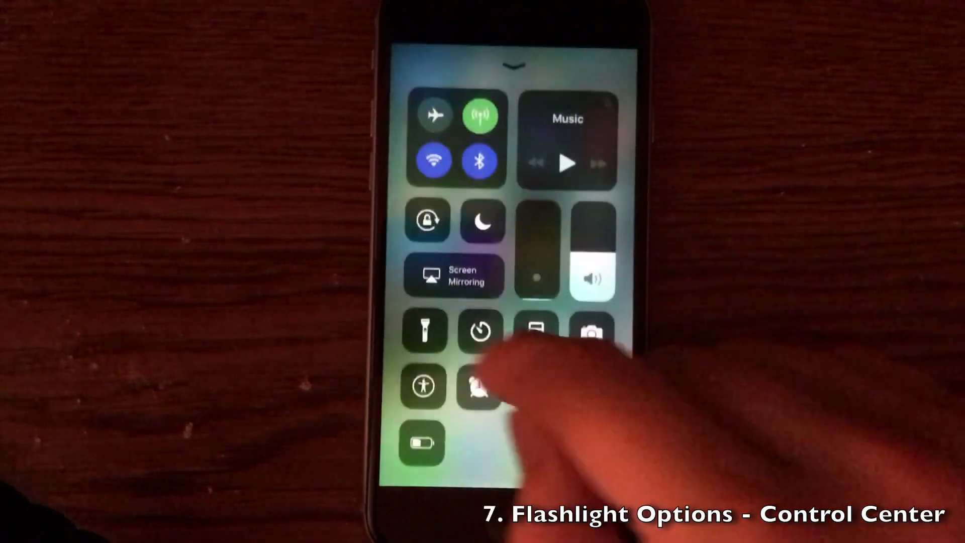
# 3D Touch the Flashlight control to reveal its brightness levels
pyautogui.click(423, 330)
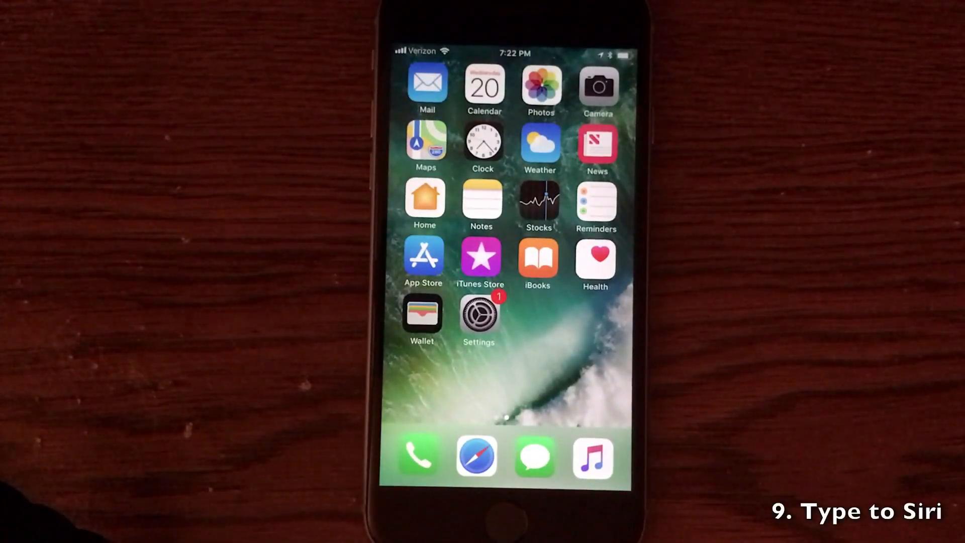
# Reach Accessibility under General settings for the Type to Siri option
pyautogui.click(477, 314)
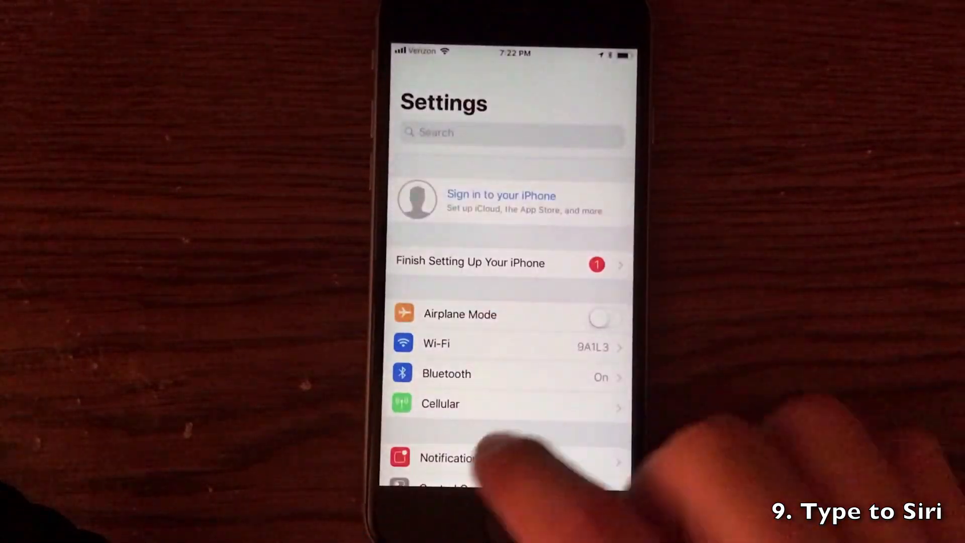
pyautogui.click(510, 461)
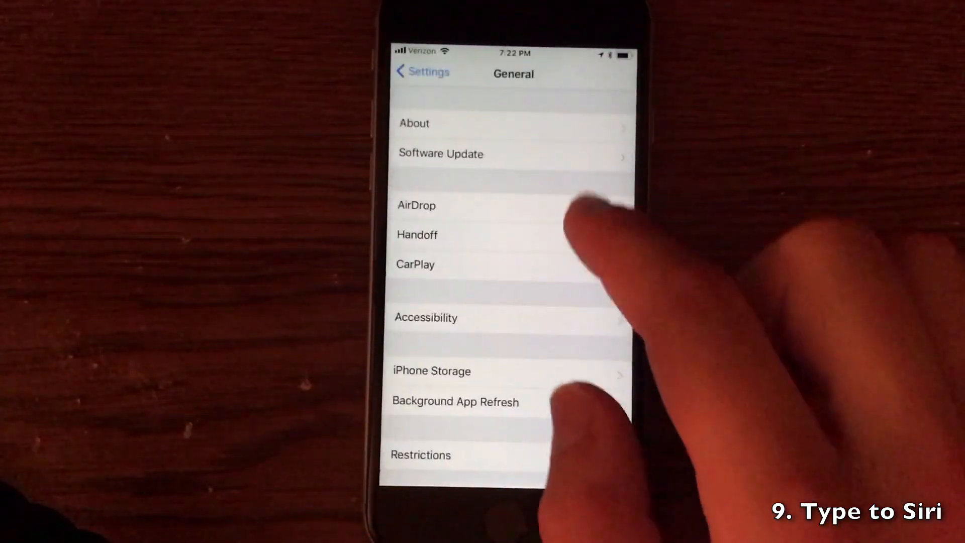
pyautogui.click(426, 317)
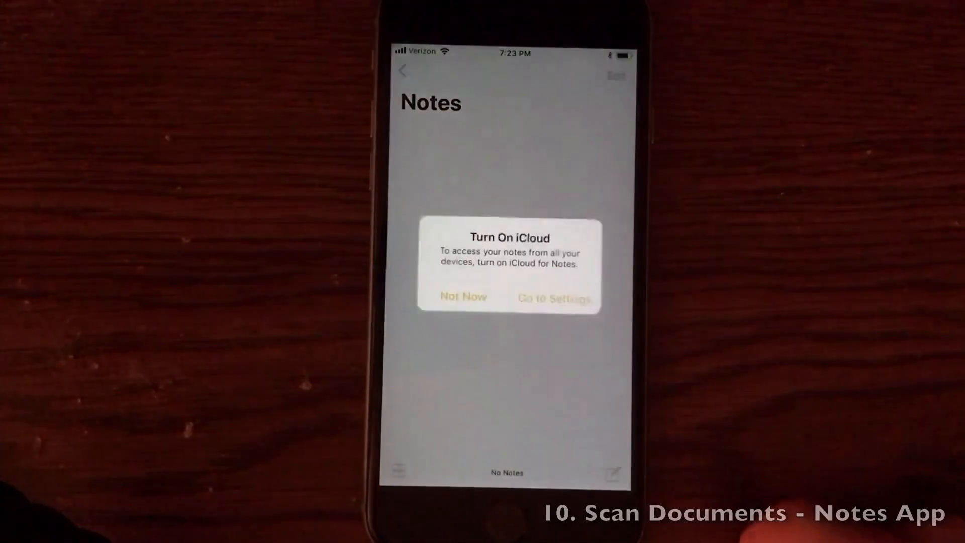
# Dismiss the iCloud prompt with Not Now, start a new note and begin a document scan
pyautogui.click(463, 295)
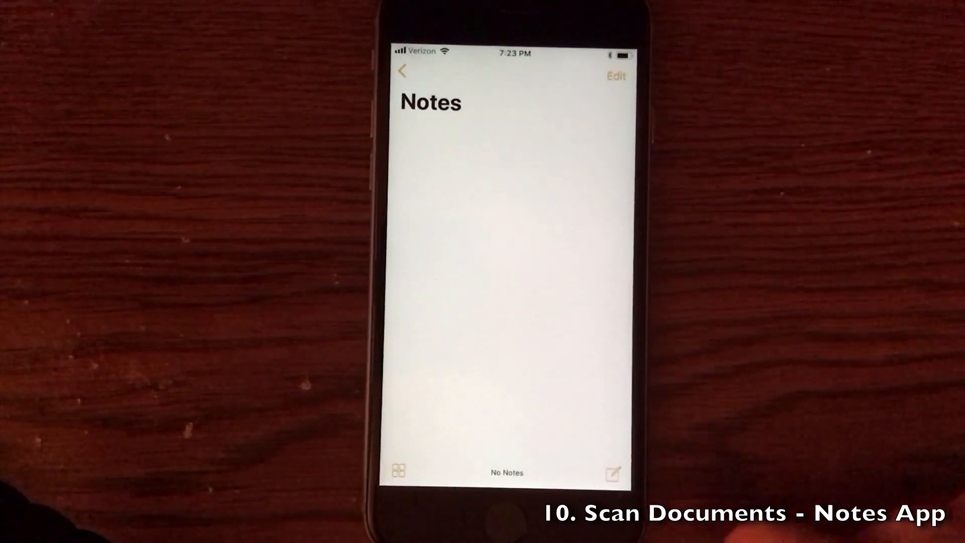
pyautogui.click(613, 471)
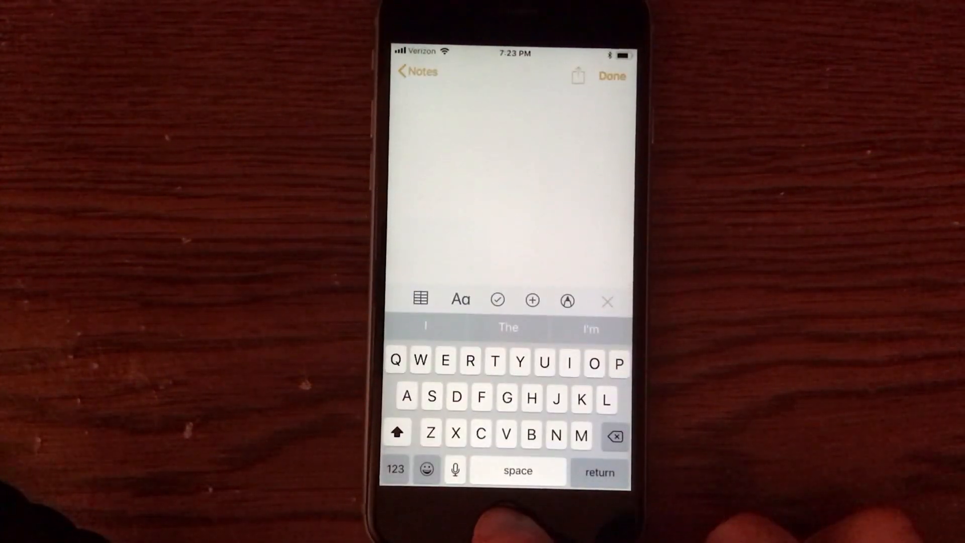
pyautogui.click(530, 300)
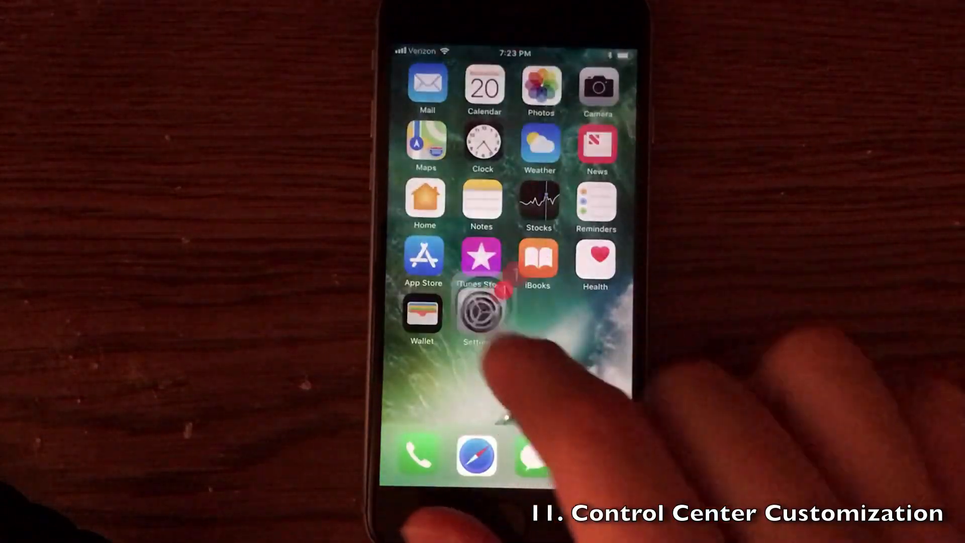
# Reach Customize Controls in the Control Center settings
pyautogui.click(482, 314)
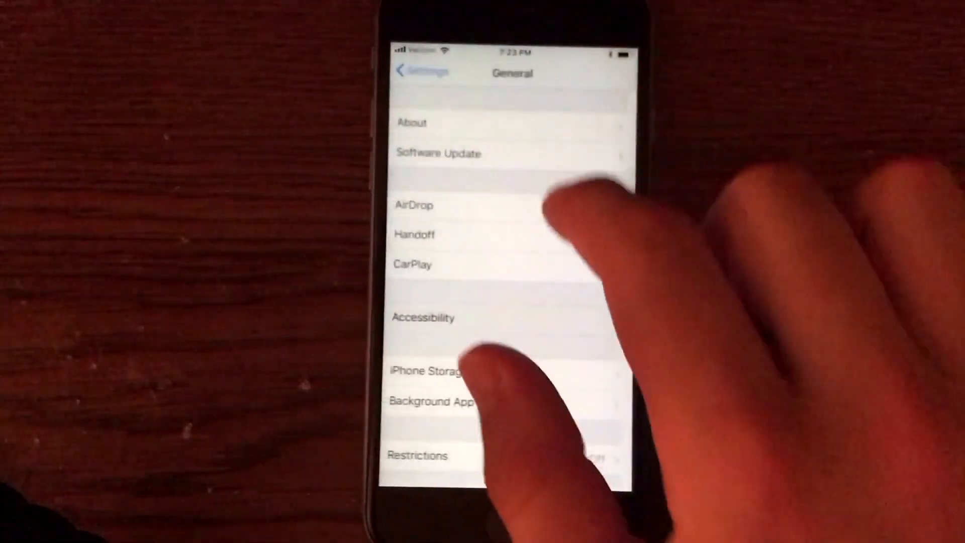
pyautogui.click(420, 72)
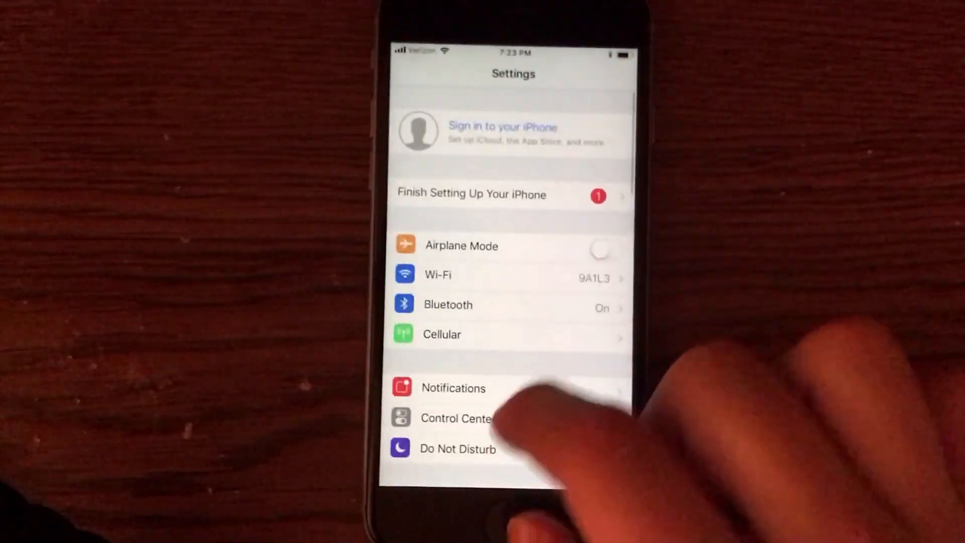
pyautogui.click(455, 418)
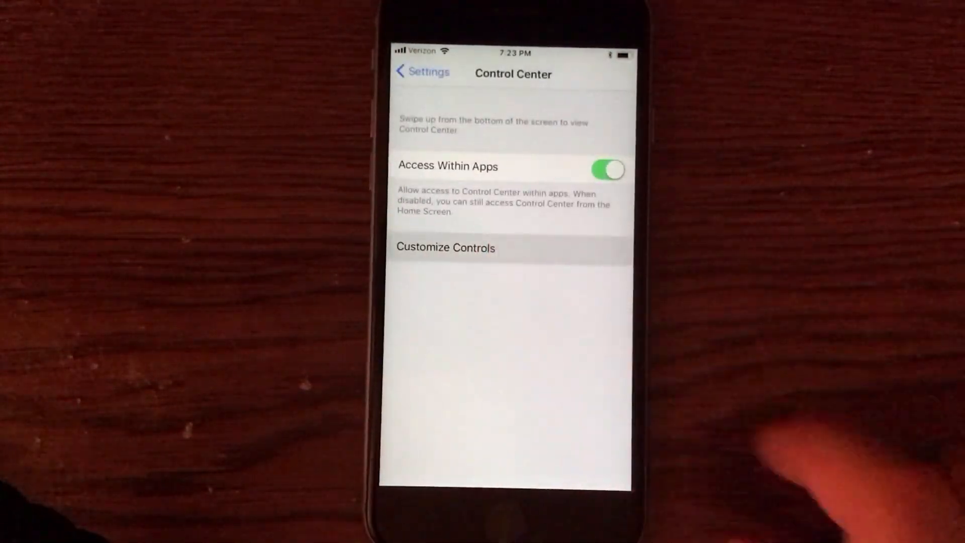
pyautogui.click(444, 248)
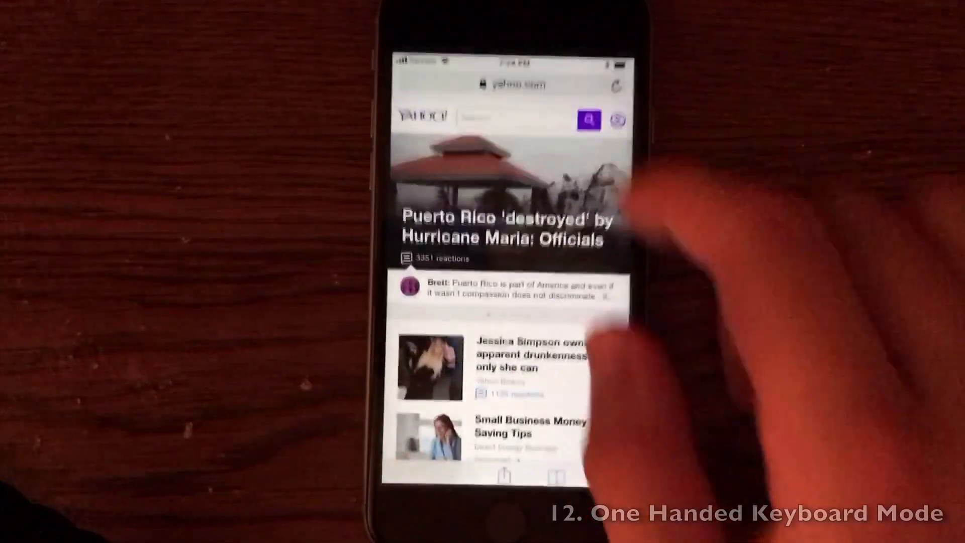
# Select the search field on the Yahoo page to bring up the keyboard
pyautogui.click(504, 84)
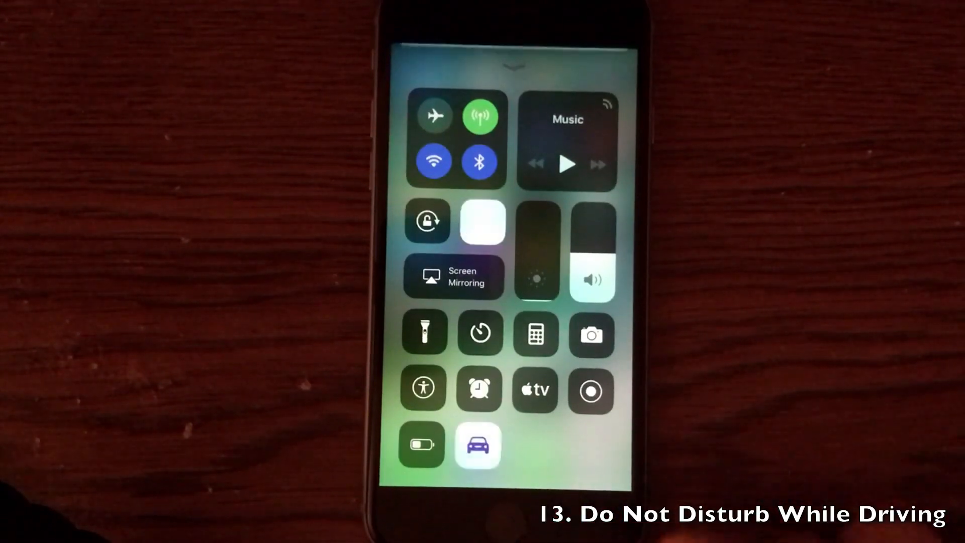
# Turn on Do Not Disturb While Driving from the car button in Control Center
pyautogui.click(479, 445)
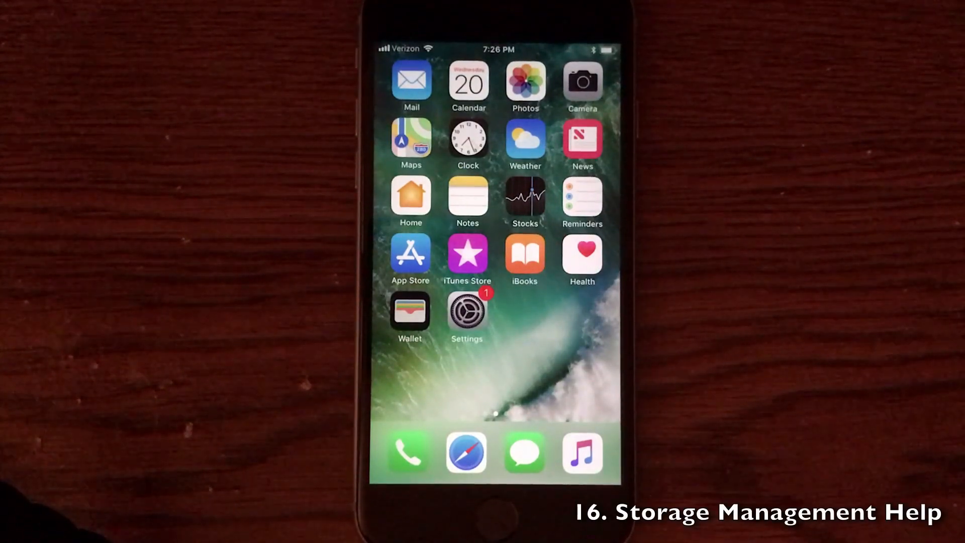
# Reach the iPhone Storage overview showing 8.6 GB of 64 GB used with space-saving recommendations
pyautogui.click(467, 310)
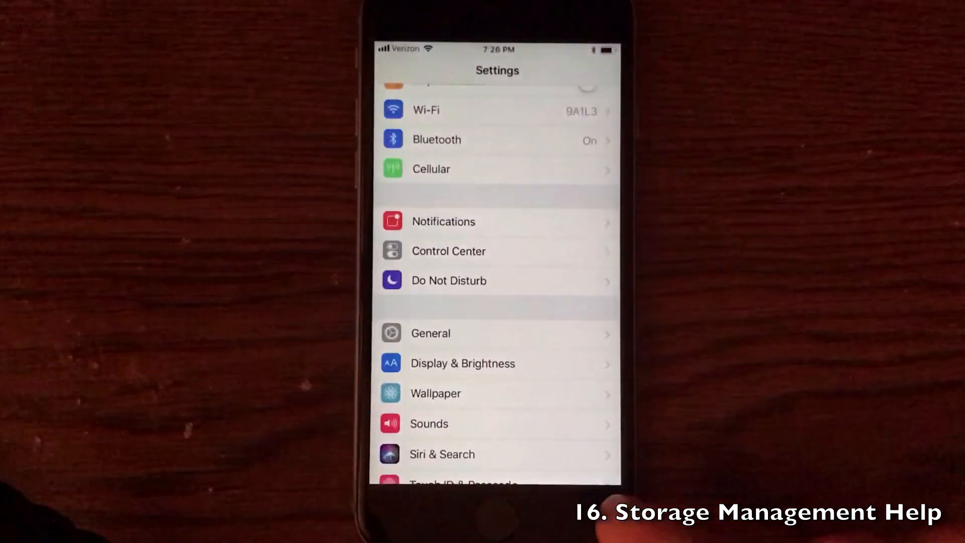
pyautogui.scroll(-3)
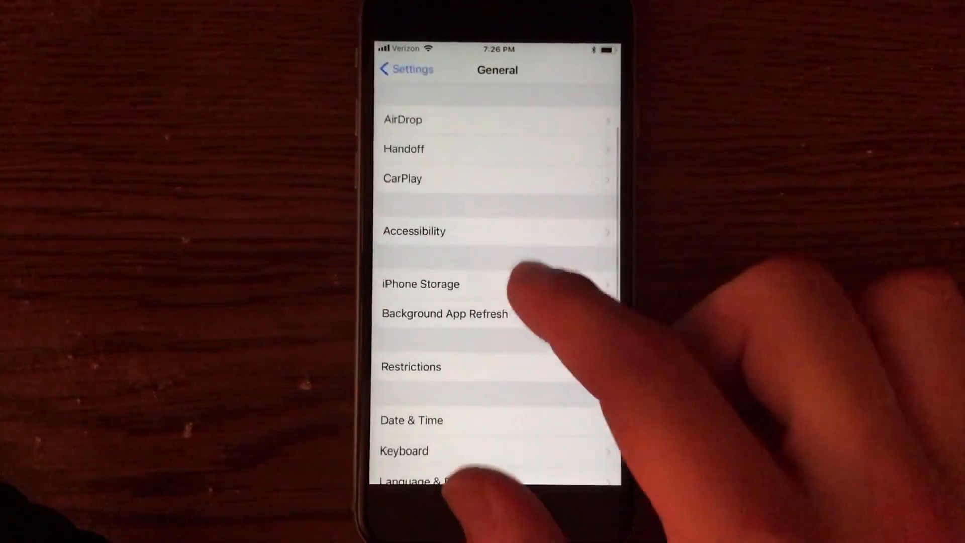
pyautogui.click(421, 283)
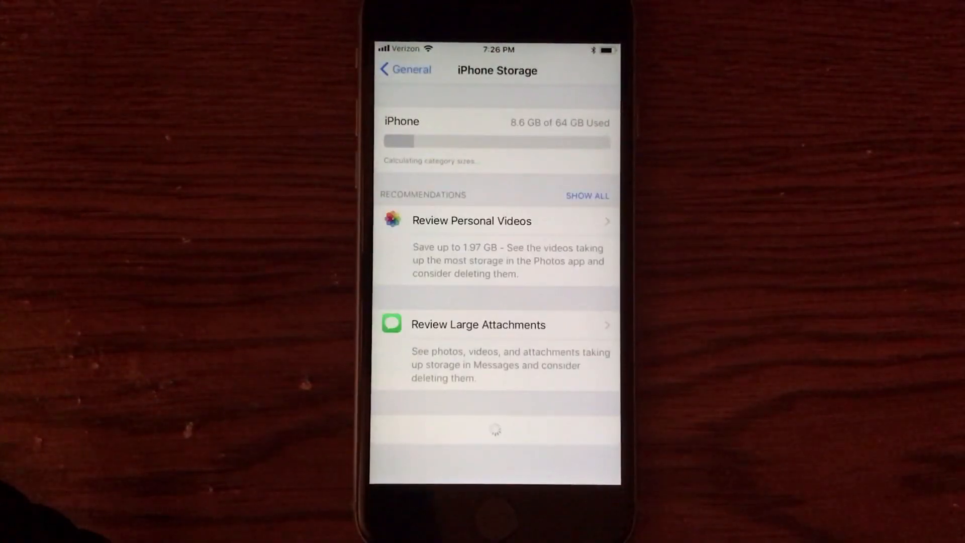